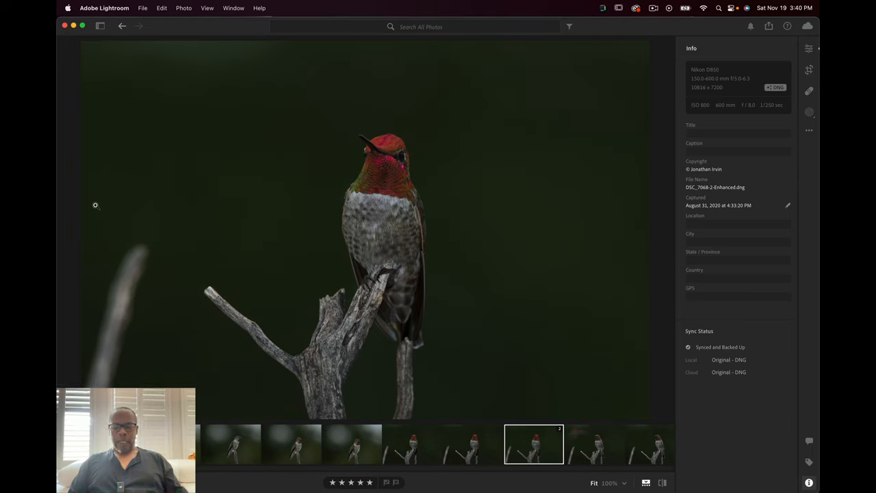
pyautogui.moveTo(222, 179)
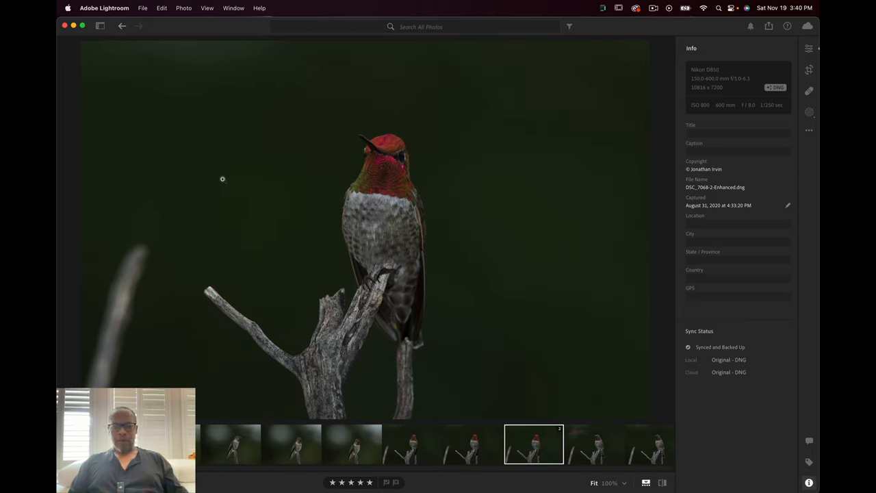
pyautogui.moveTo(476, 118)
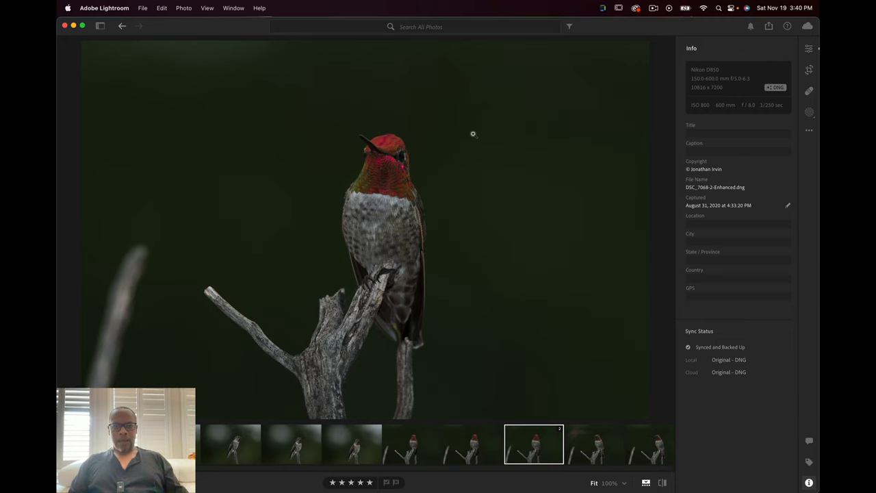
pyautogui.moveTo(462, 192)
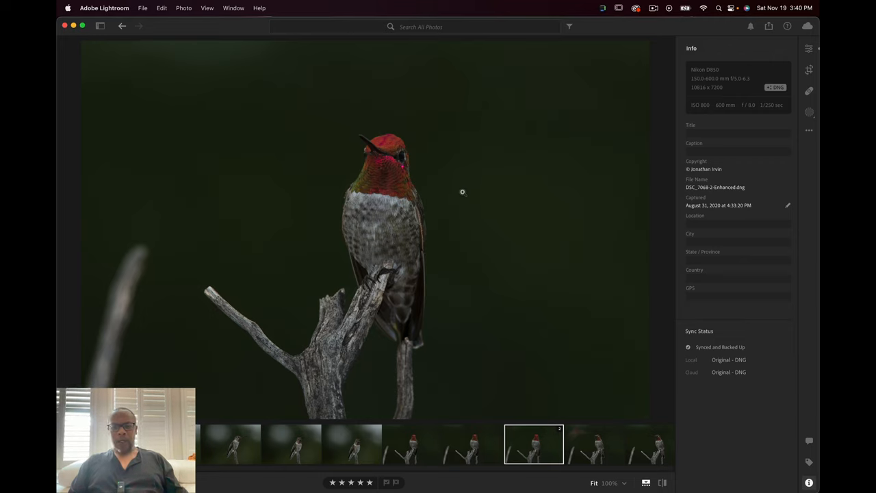
pyautogui.moveTo(604, 133)
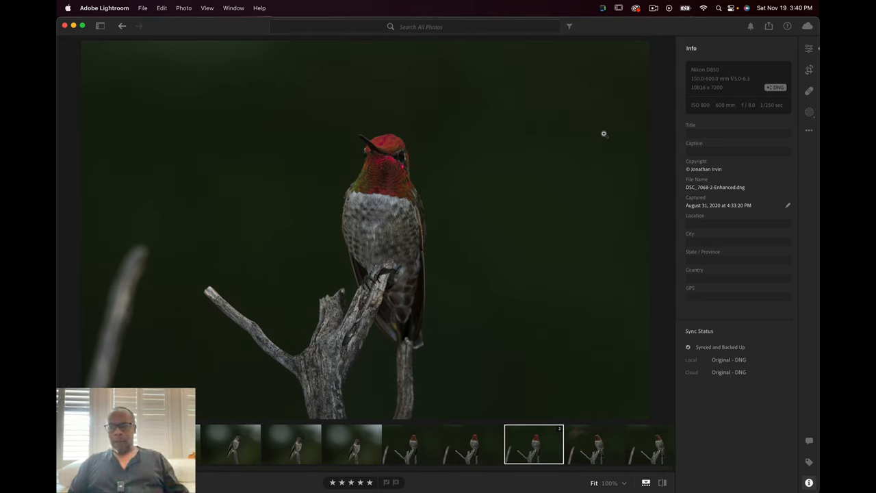
pyautogui.moveTo(611, 132)
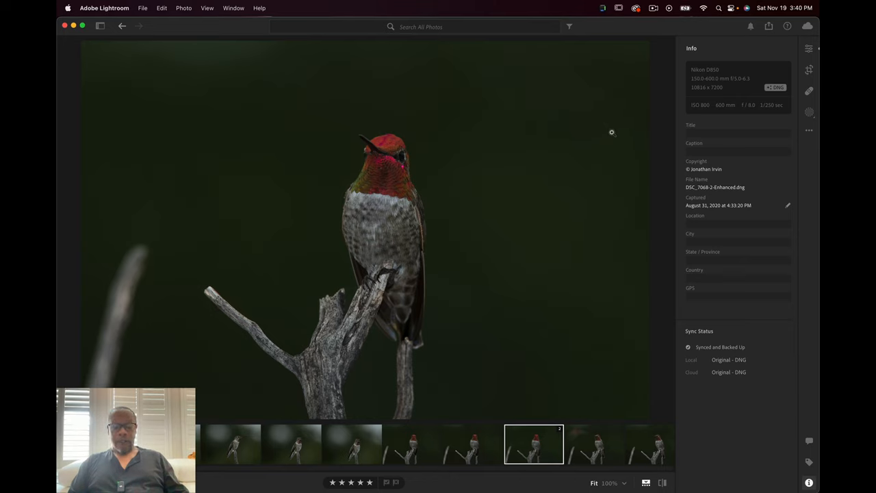
pyautogui.moveTo(470, 216)
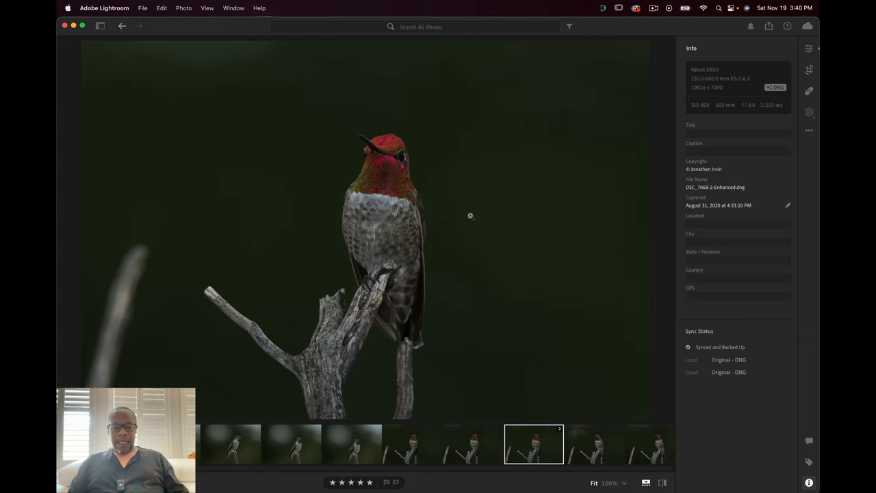
pyautogui.moveTo(567, 183)
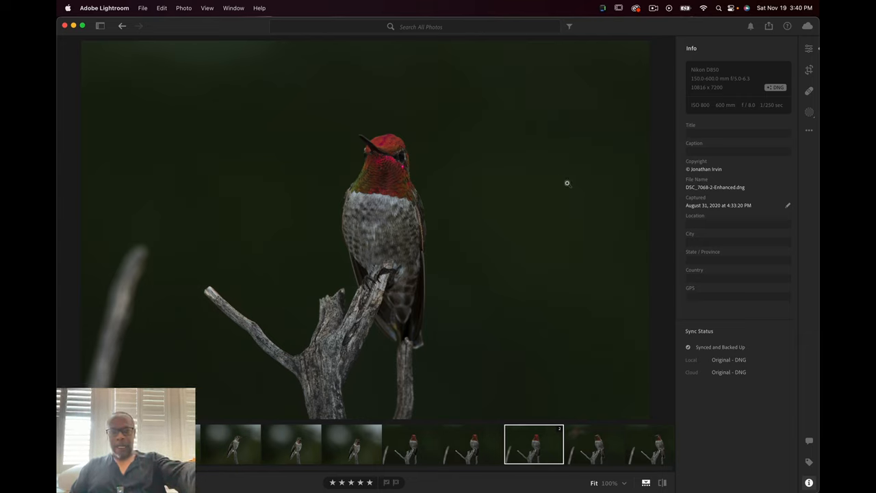
pyautogui.moveTo(566, 234)
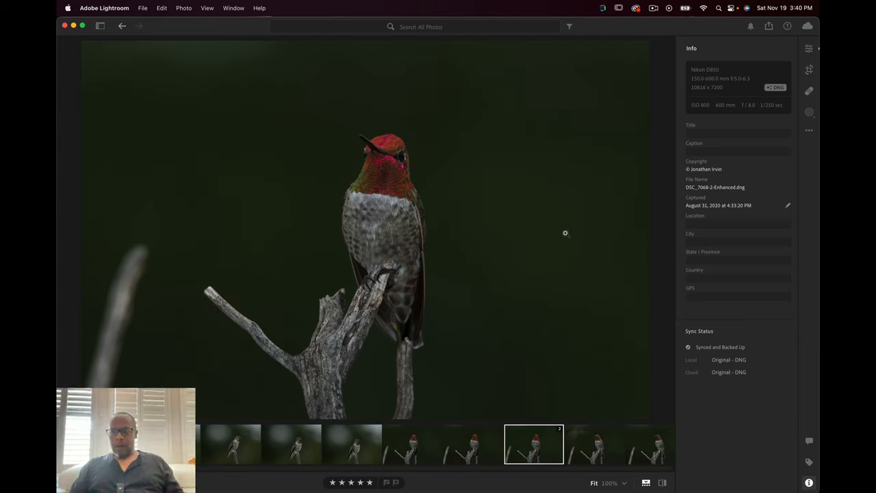
pyautogui.moveTo(566, 202)
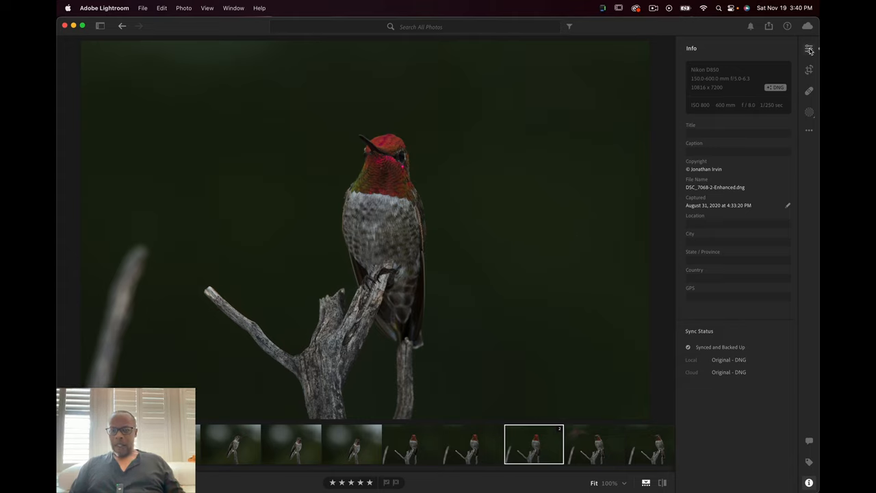
# - In the Light section, set Exposure +0.66, Contrast +11, Highlights +17 and Shadows +21
pyautogui.click(810, 49)
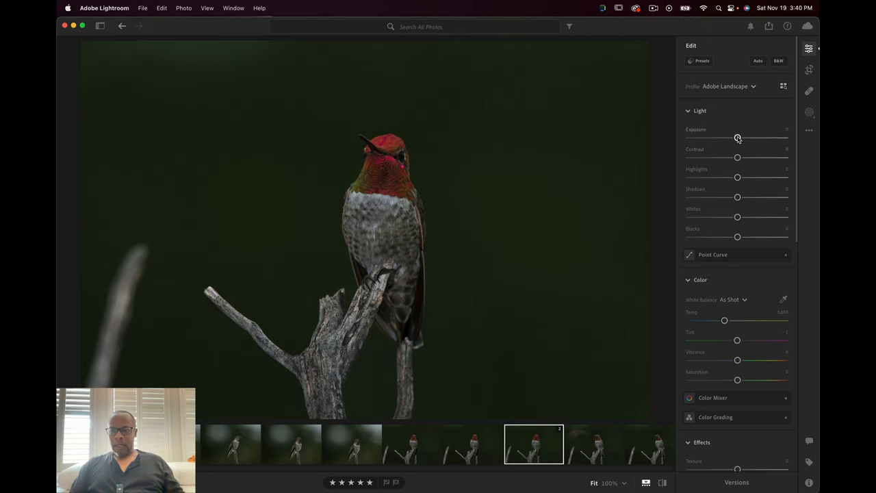
pyautogui.moveTo(738, 138); pyautogui.dragTo(743, 138)
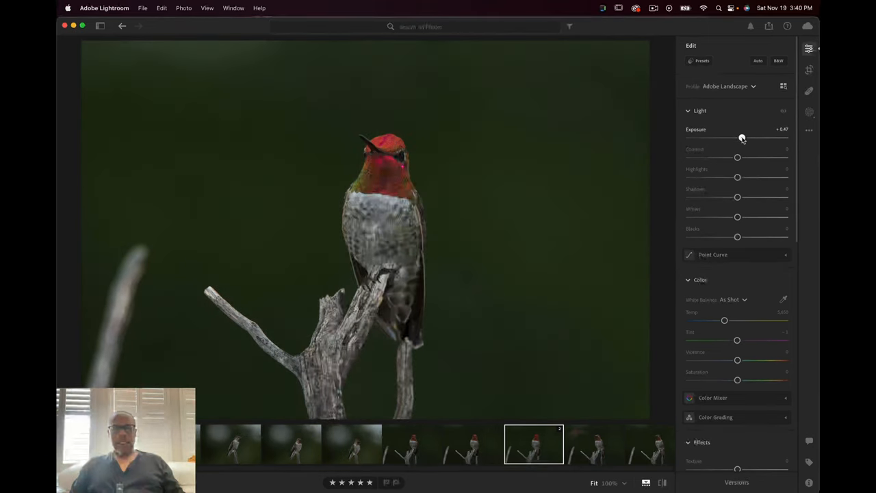
pyautogui.moveTo(741, 138); pyautogui.dragTo(745, 138)
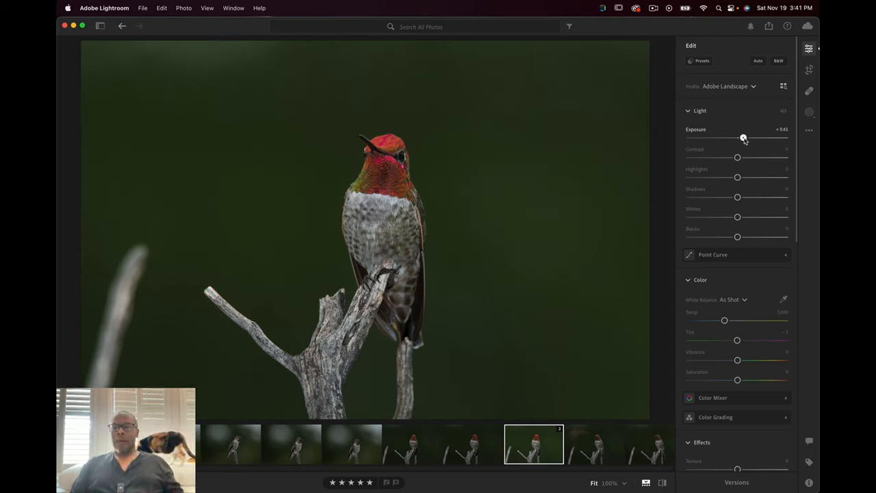
pyautogui.moveTo(744, 138); pyautogui.dragTo(745, 138)
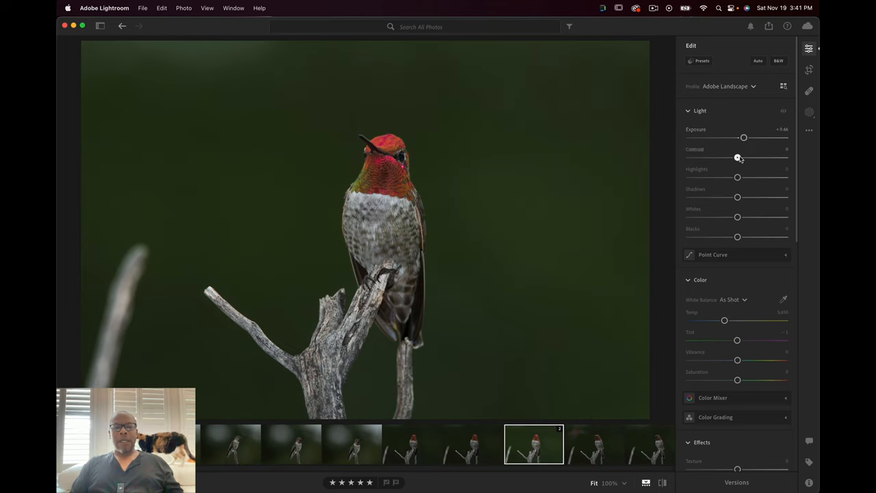
pyautogui.moveTo(737, 158); pyautogui.dragTo(745, 158)
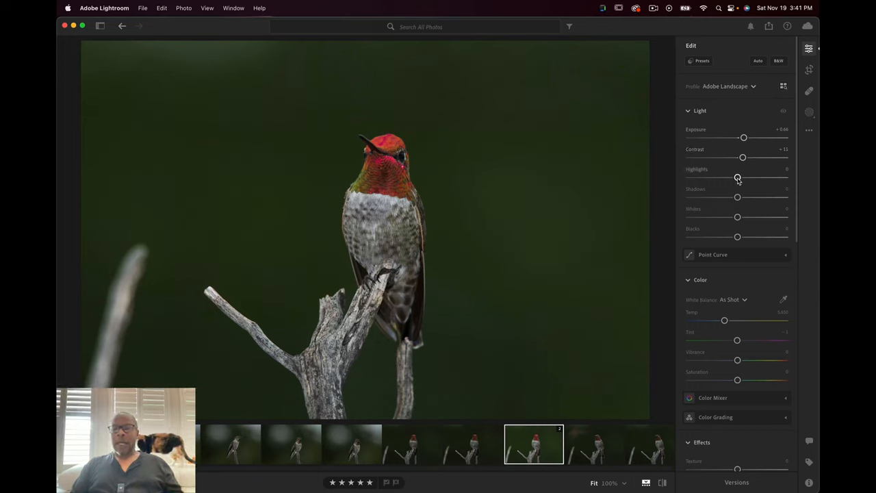
pyautogui.moveTo(738, 178); pyautogui.dragTo(747, 178)
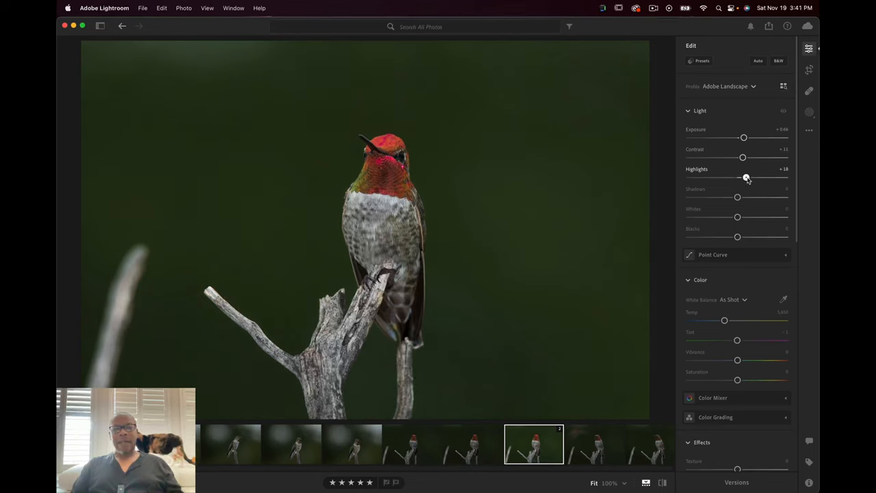
pyautogui.moveTo(746, 177); pyautogui.dragTo(746, 177)
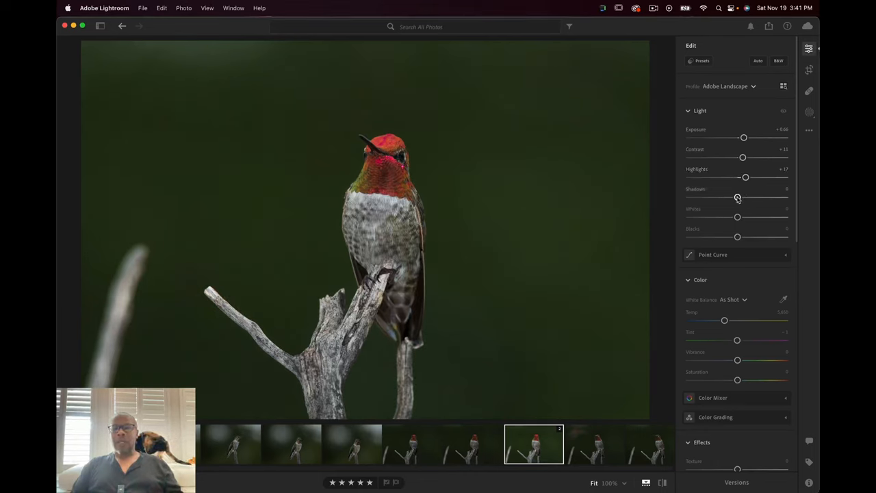
pyautogui.moveTo(737, 197); pyautogui.dragTo(748, 198)
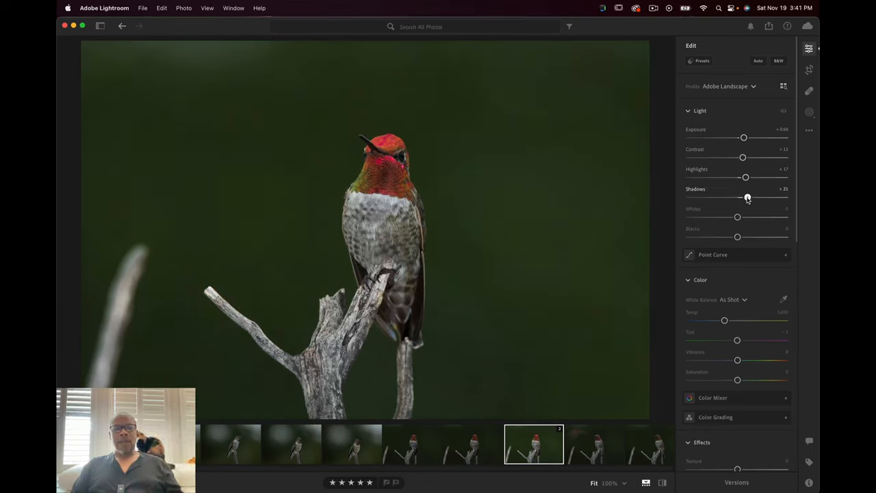
pyautogui.moveTo(746, 197); pyautogui.dragTo(748, 198)
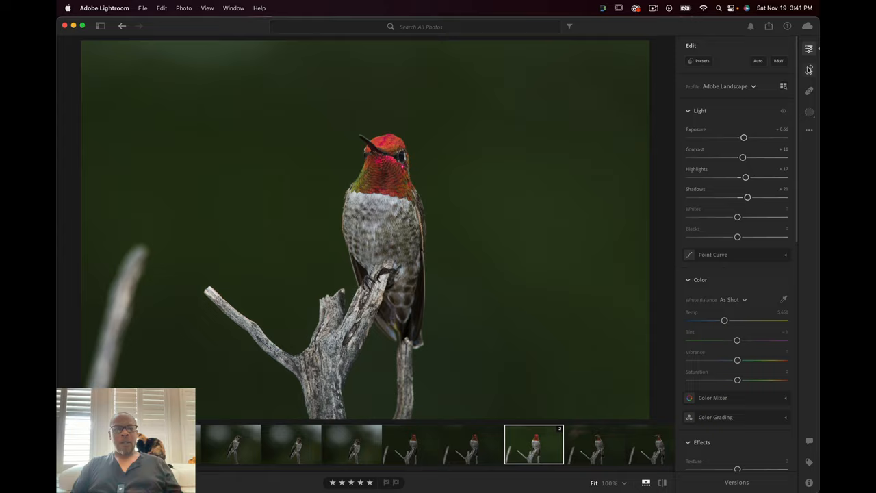
# - Use the Crop tool to tighten the frame around the hummingbird
pyautogui.click(809, 70)
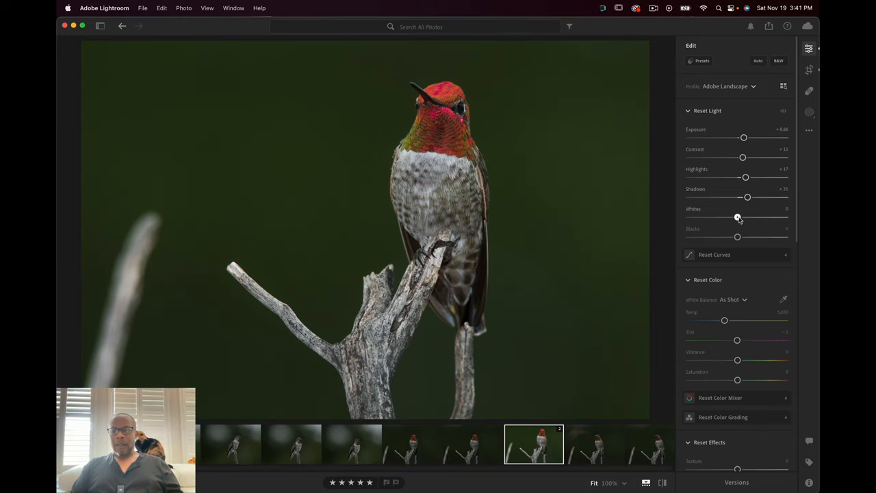
# - Settle the Whites slider at +26 and pull Blacks down to -7
pyautogui.moveTo(738, 217); pyautogui.dragTo(748, 217)
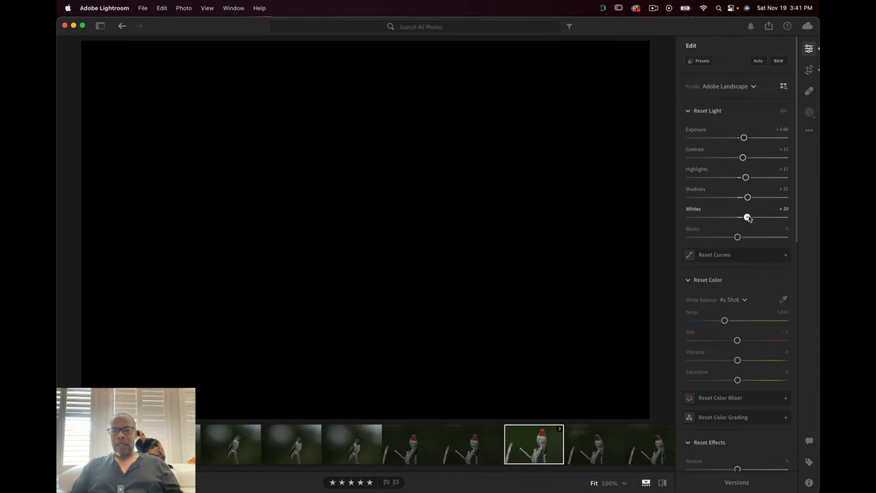
pyautogui.moveTo(747, 217); pyautogui.dragTo(759, 217)
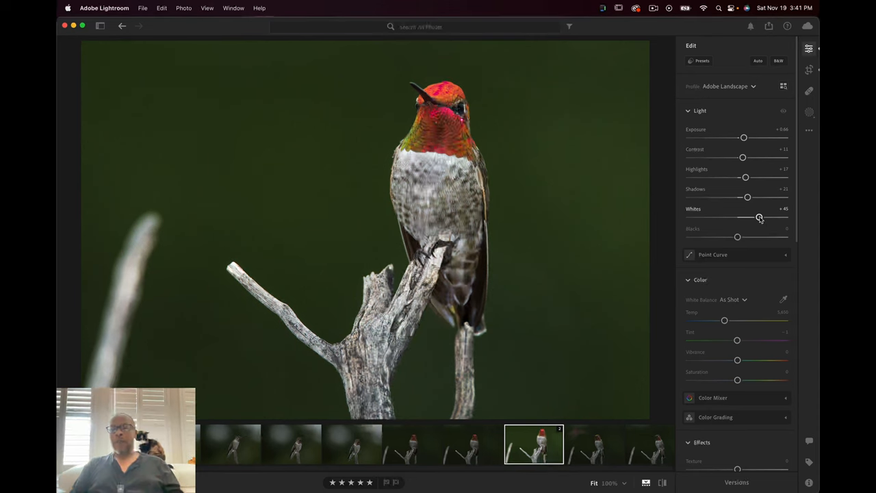
pyautogui.moveTo(760, 217); pyautogui.dragTo(754, 217)
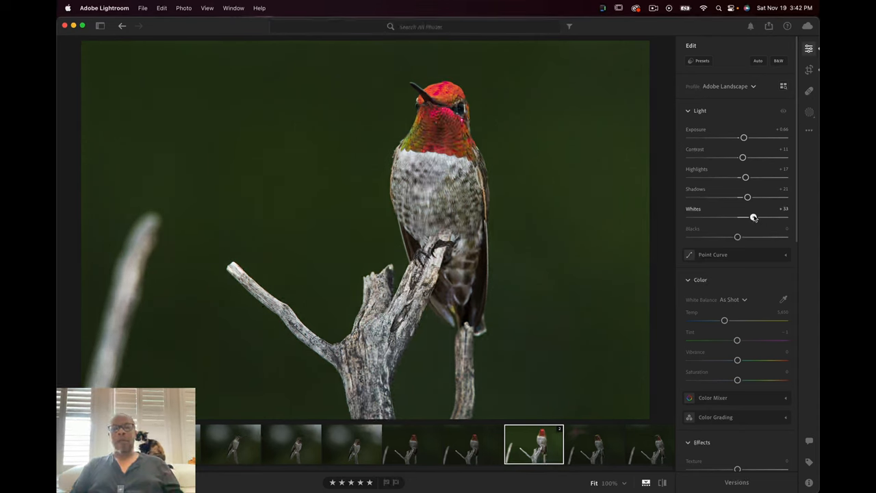
pyautogui.moveTo(757, 217); pyautogui.dragTo(750, 218)
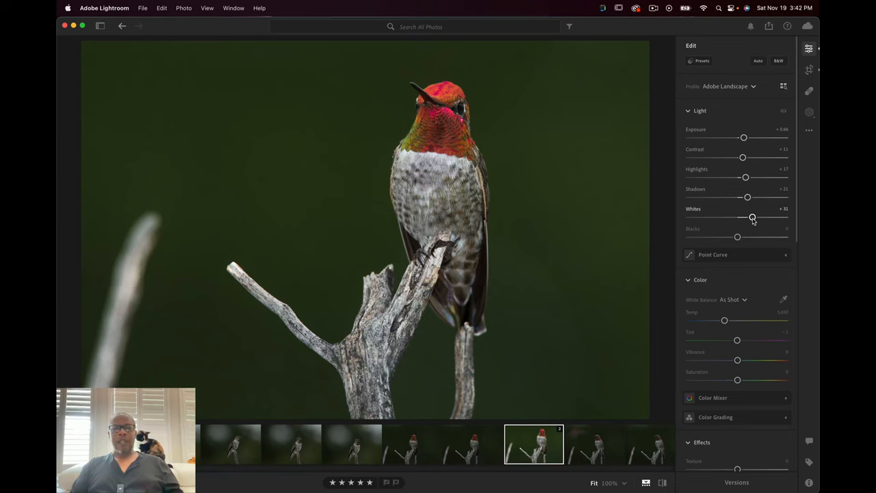
pyautogui.moveTo(753, 217); pyautogui.dragTo(748, 217)
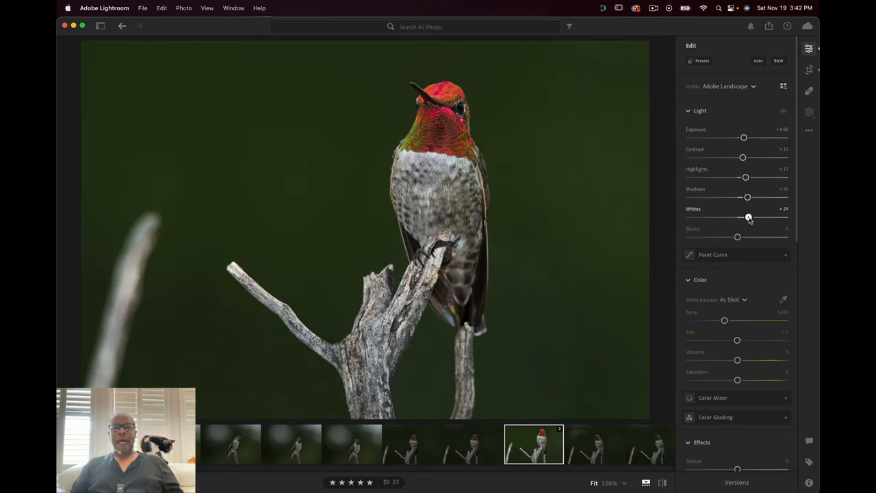
pyautogui.moveTo(745, 218); pyautogui.dragTo(750, 217)
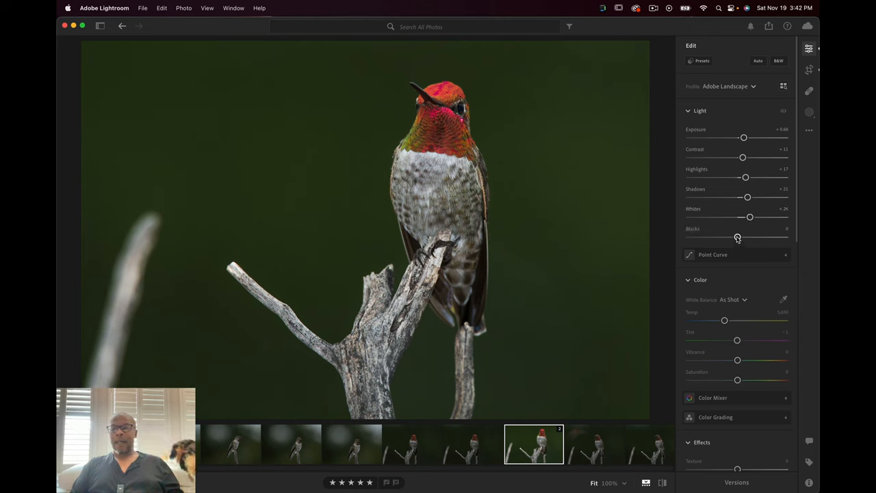
pyautogui.moveTo(739, 236); pyautogui.dragTo(734, 237)
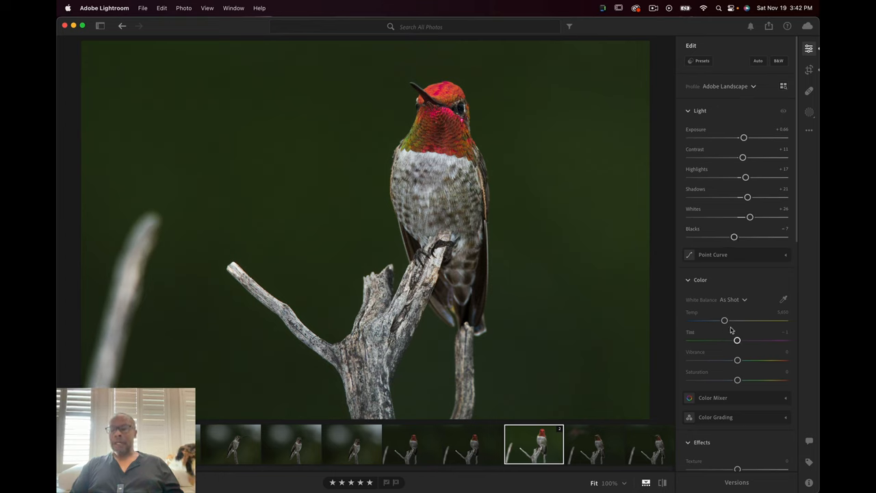
# - Warm the Color Temp to 5,926 and boost Vibrance to +26
pyautogui.scroll(-3)
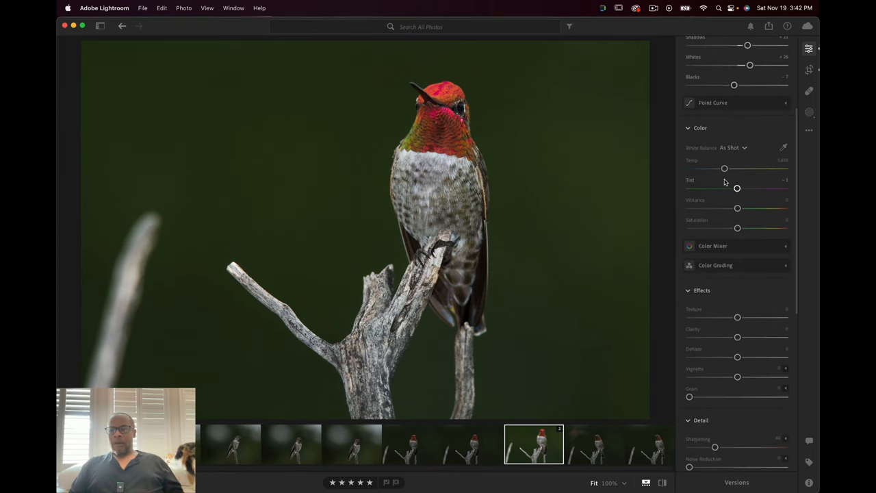
pyautogui.moveTo(725, 169); pyautogui.dragTo(728, 168)
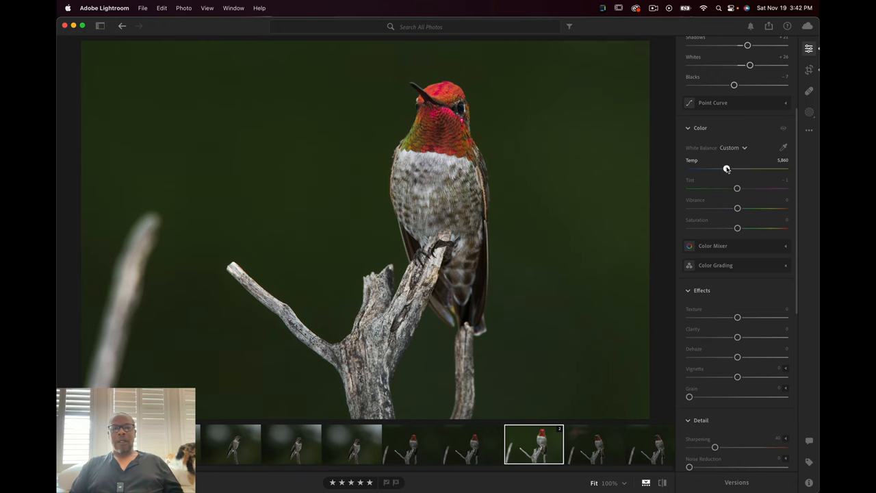
pyautogui.moveTo(727, 169); pyautogui.dragTo(725, 169)
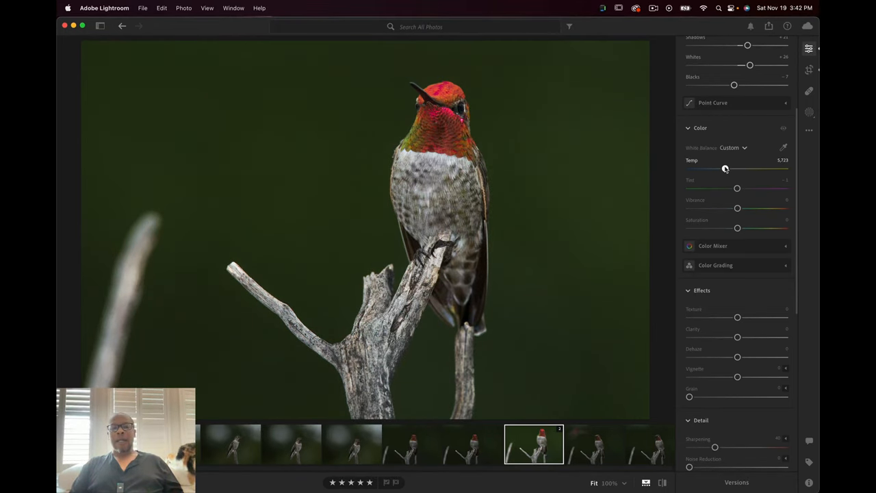
pyautogui.moveTo(725, 169); pyautogui.dragTo(728, 168)
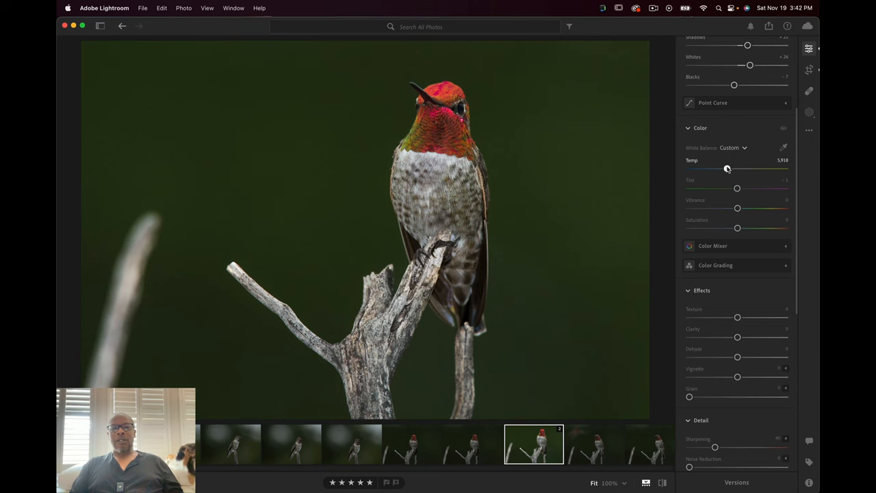
pyautogui.moveTo(727, 168); pyautogui.dragTo(732, 169)
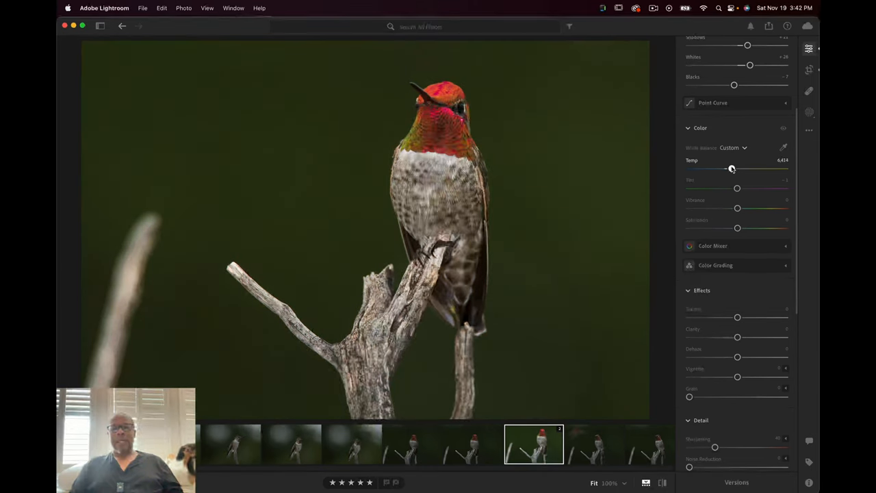
pyautogui.moveTo(732, 169); pyautogui.dragTo(729, 169)
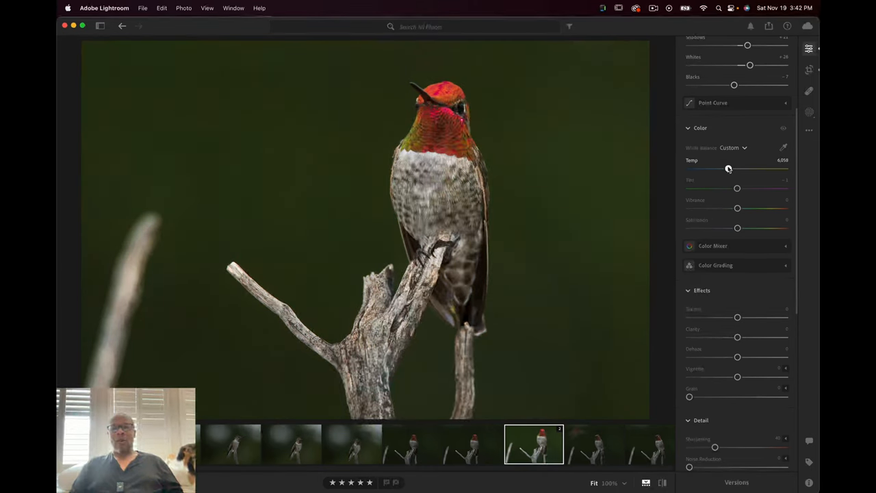
pyautogui.moveTo(729, 169); pyautogui.dragTo(727, 169)
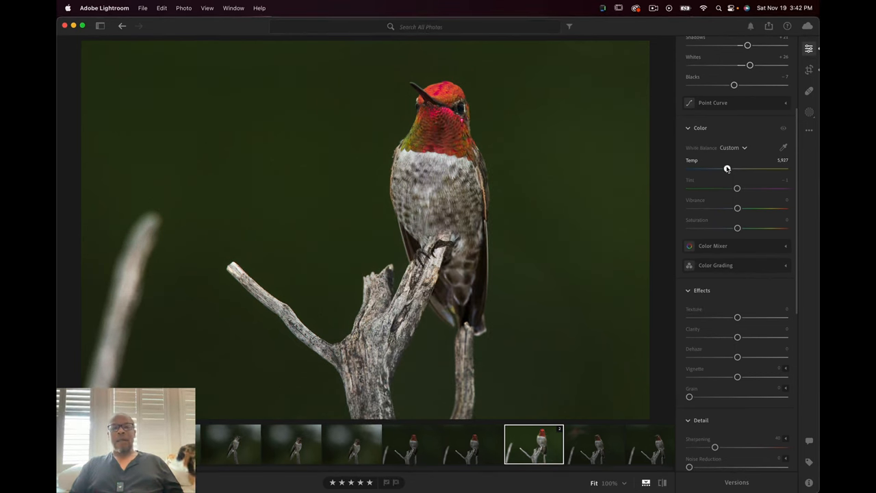
pyautogui.moveTo(728, 169); pyautogui.dragTo(728, 169)
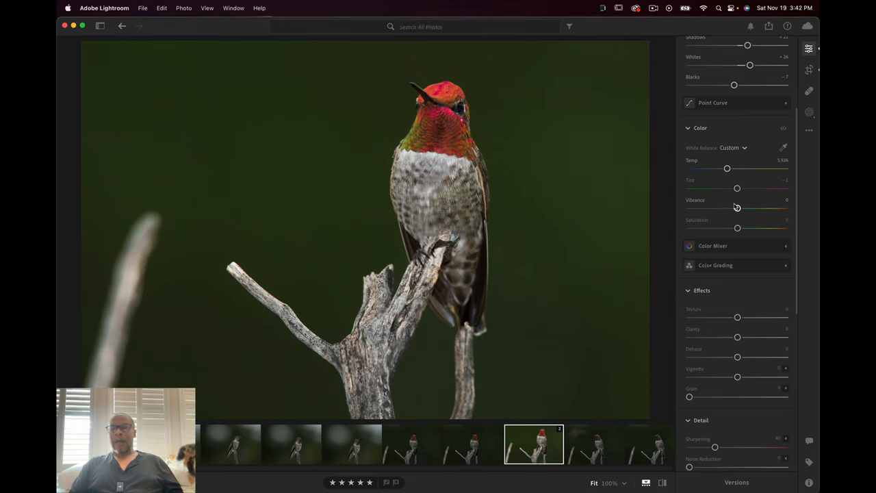
pyautogui.moveTo(737, 208); pyautogui.dragTo(751, 208)
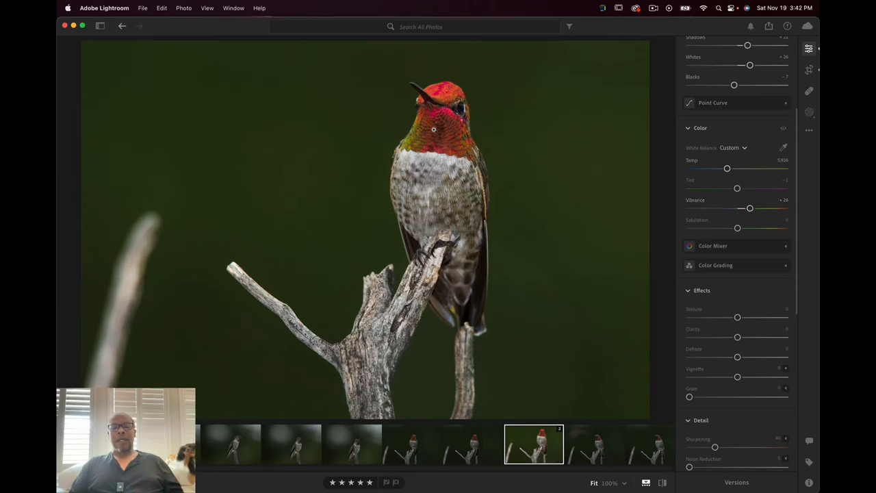
pyautogui.moveTo(724, 303)
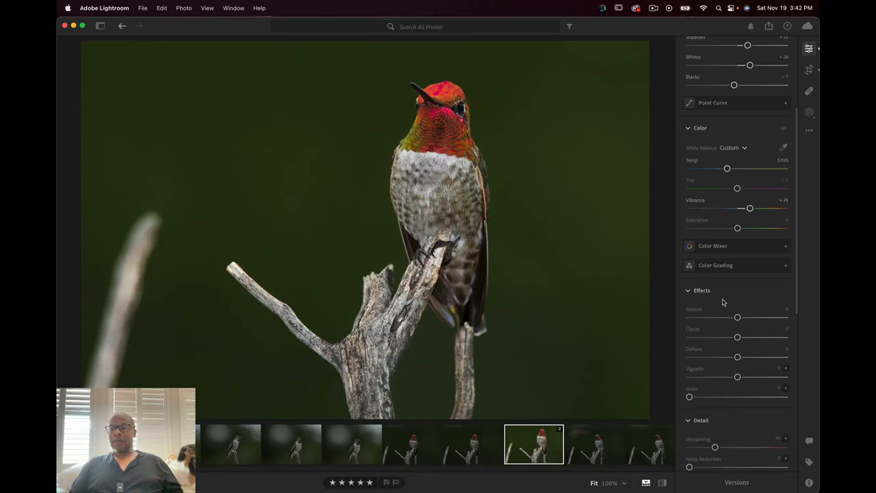
# - Set Noise Reduction to about 11
pyautogui.scroll(-3)
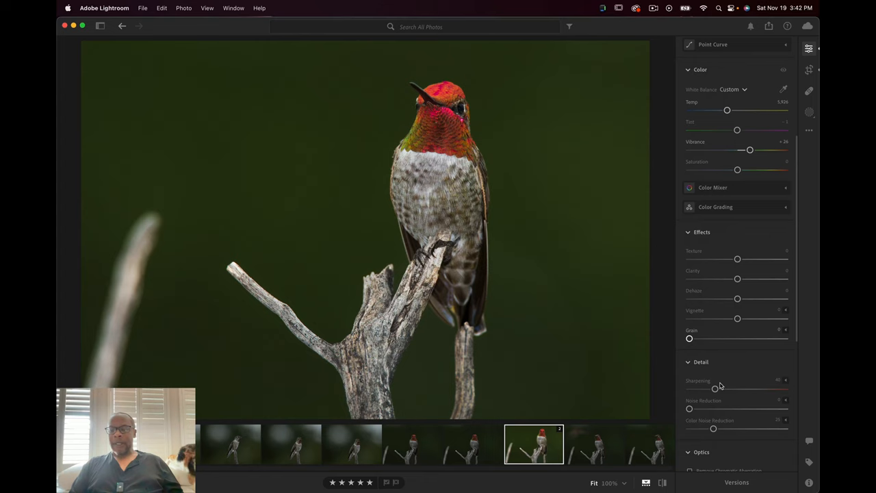
pyautogui.scroll(-3)
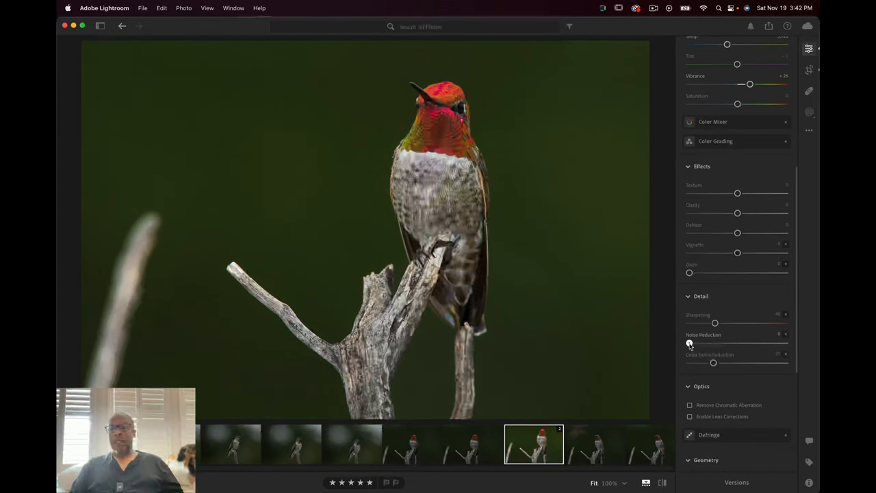
pyautogui.moveTo(689, 343); pyautogui.dragTo(697, 343)
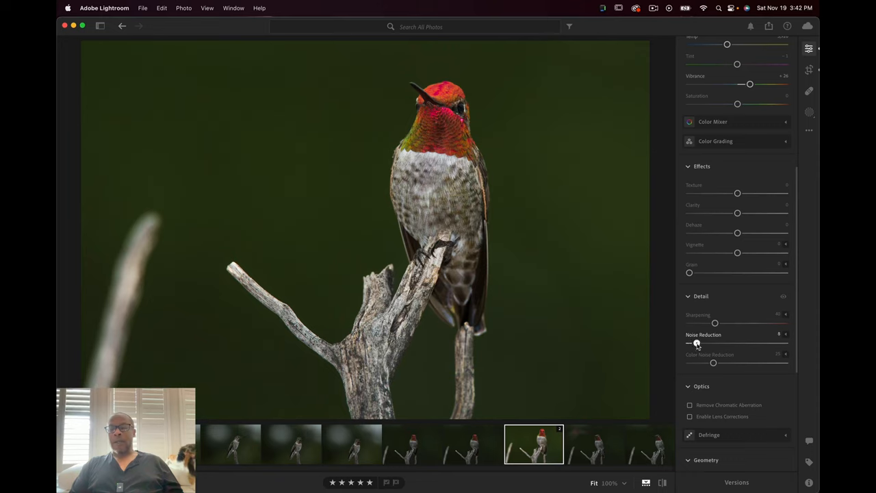
pyautogui.moveTo(696, 344); pyautogui.dragTo(698, 344)
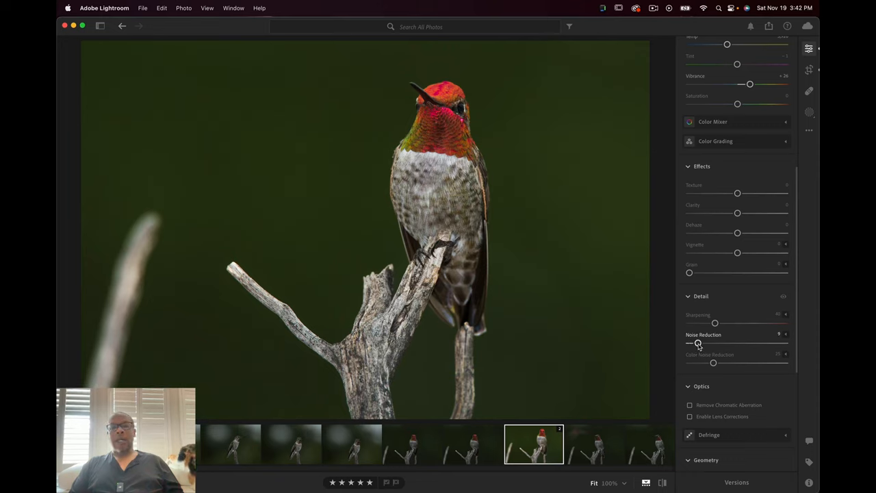
pyautogui.moveTo(698, 343); pyautogui.dragTo(701, 343)
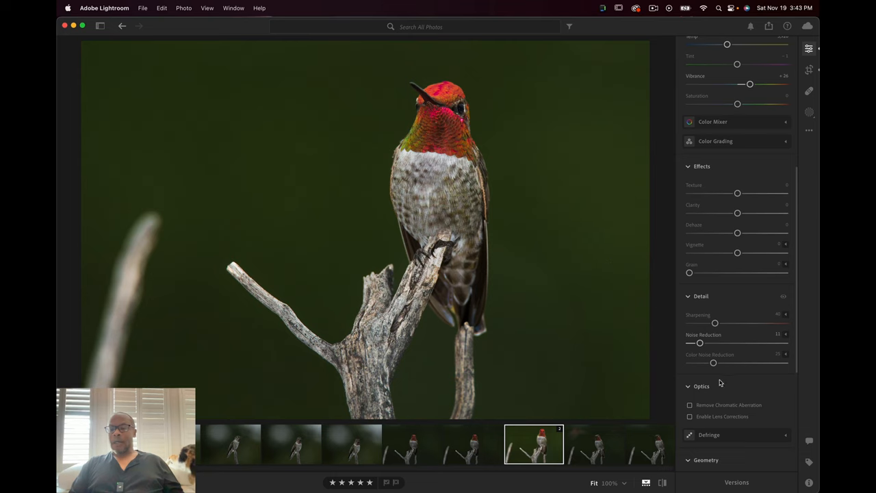
# - Toggle chromatic aberration removal and enable Lens Corrections
pyautogui.click(690, 405)
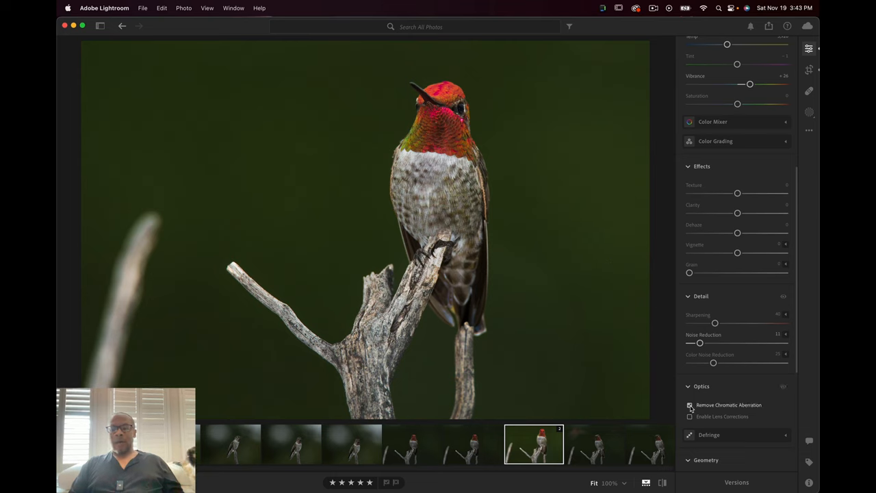
pyautogui.click(689, 404)
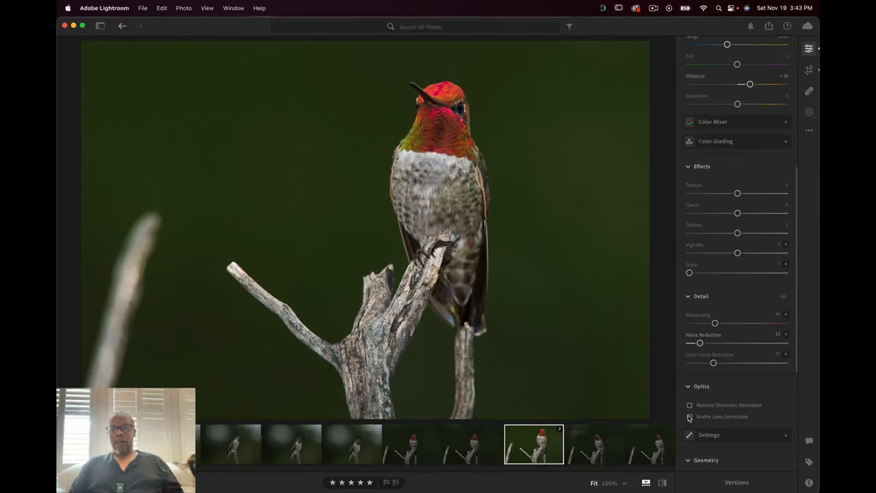
pyautogui.click(690, 417)
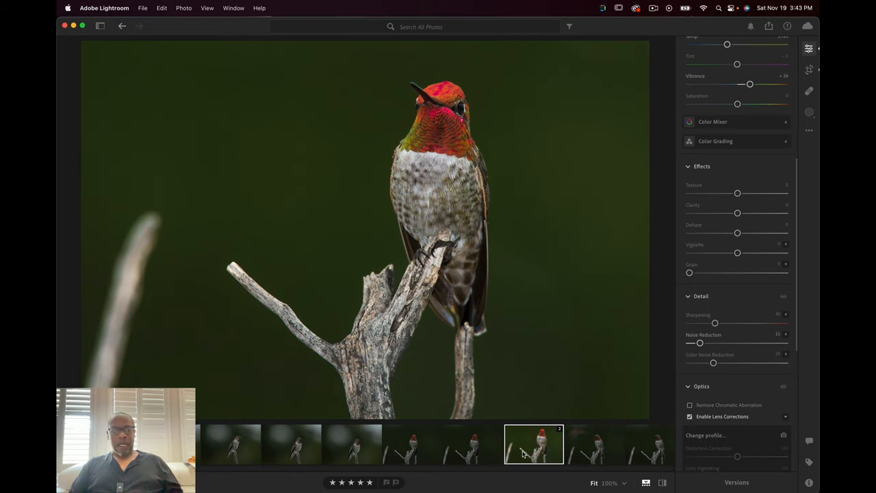
# - Send the hummingbird photo to Photoshop using the thumbnail's Edit in Photoshop option
pyautogui.rightClick(534, 445)
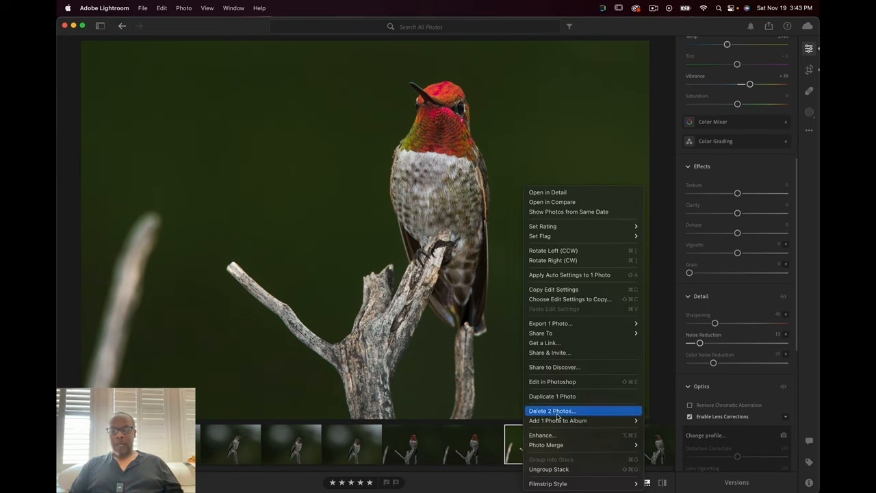
pyautogui.click(553, 382)
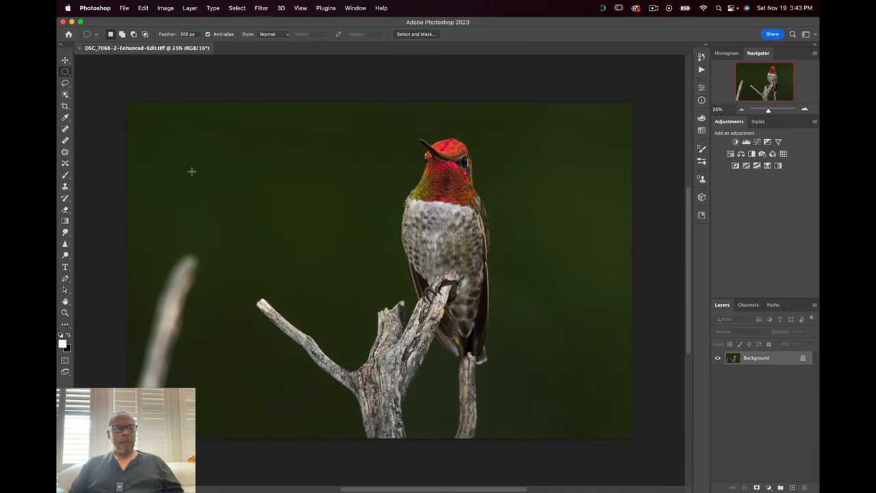
pyautogui.moveTo(496, 124)
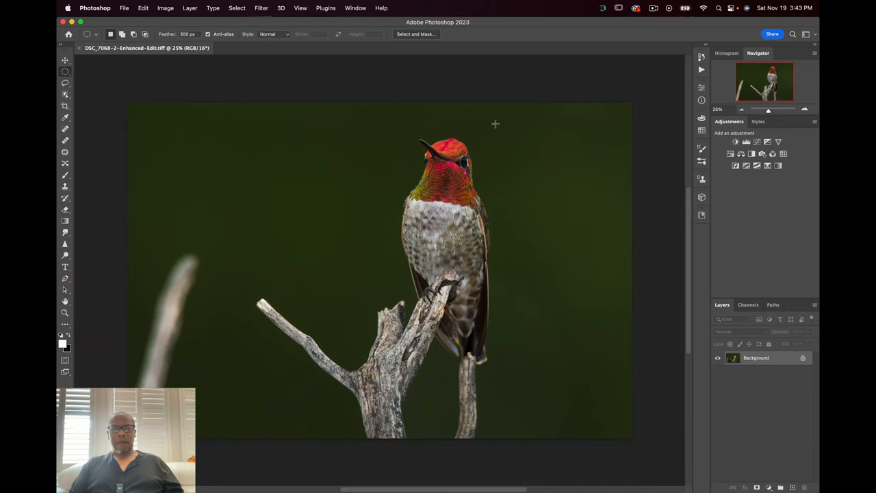
# - Select an oval around the bird, add a masked Curves layer, and pull the curve down
pyautogui.moveTo(496, 124); pyautogui.dragTo(296, 347)
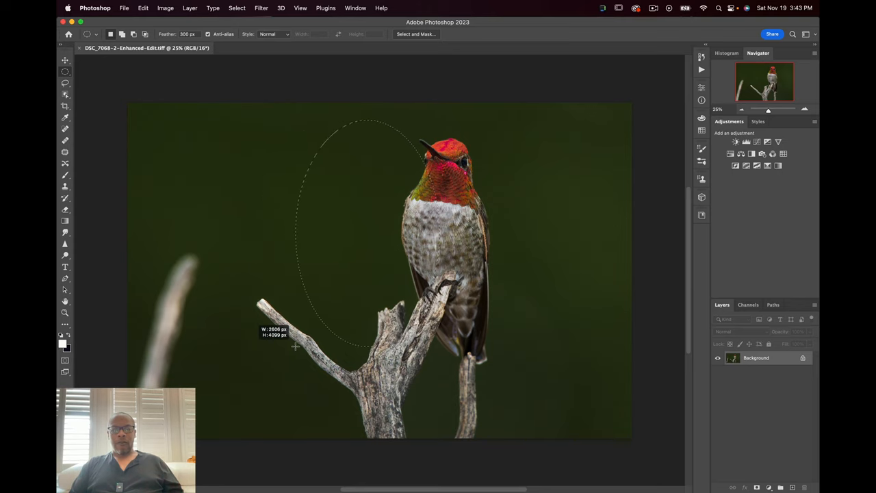
pyautogui.moveTo(296, 346); pyautogui.dragTo(618, 431)
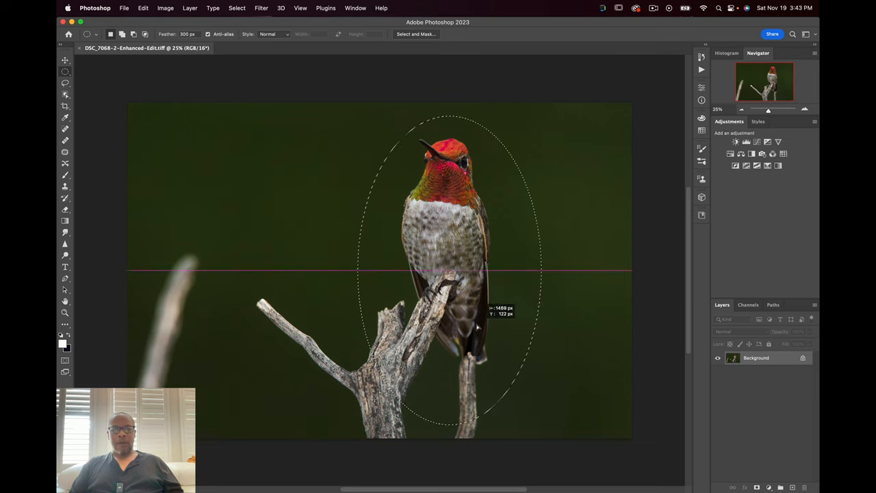
pyautogui.click(758, 143)
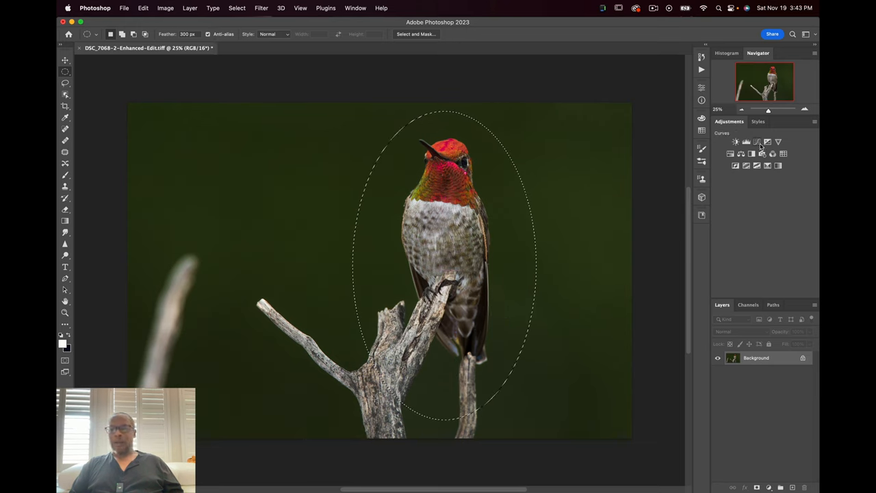
pyautogui.click(747, 141)
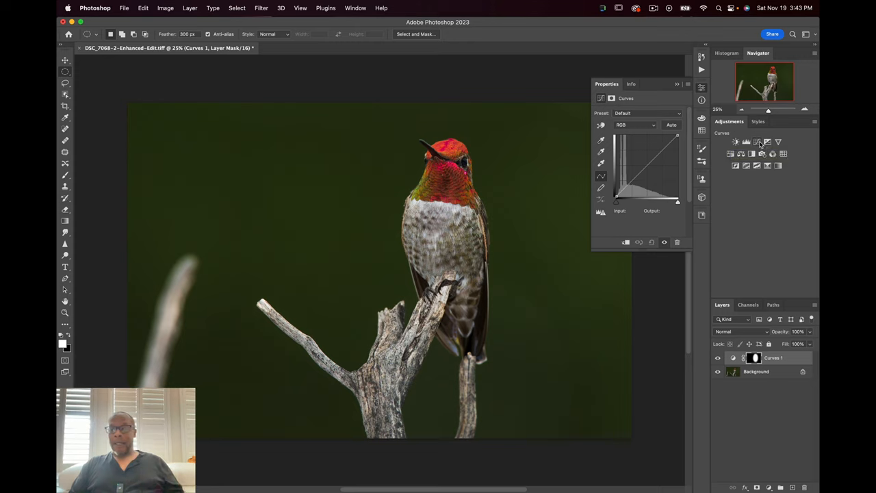
pyautogui.moveTo(736, 141)
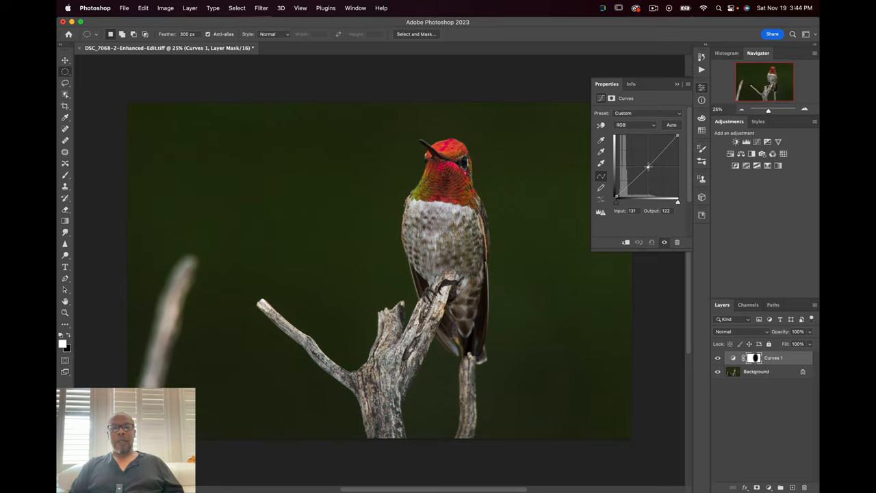
pyautogui.moveTo(649, 167); pyautogui.dragTo(648, 165)
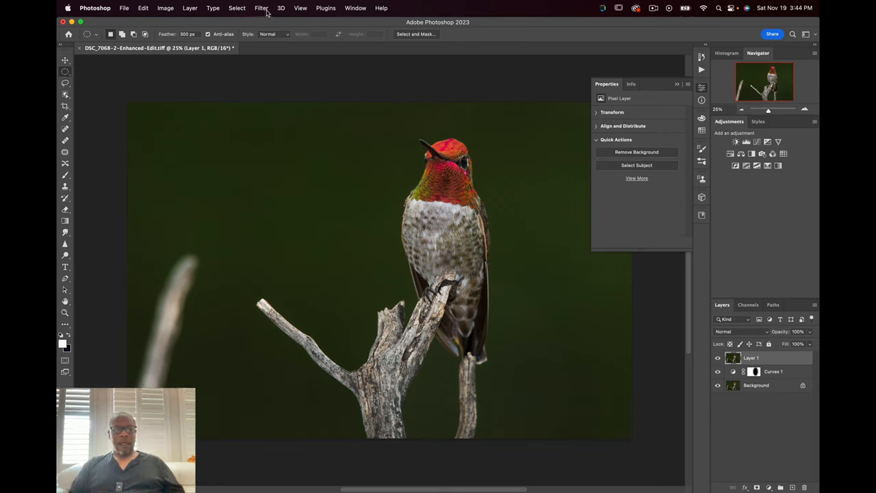
# - Apply a High Pass filter with a 1.2 px radius to the stamped layer
pyautogui.click(261, 8)
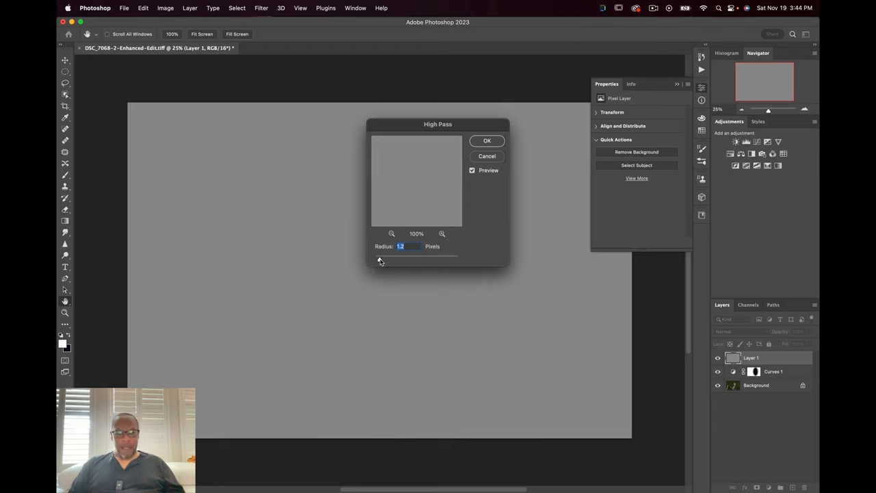
pyautogui.moveTo(438, 124); pyautogui.dragTo(206, 137)
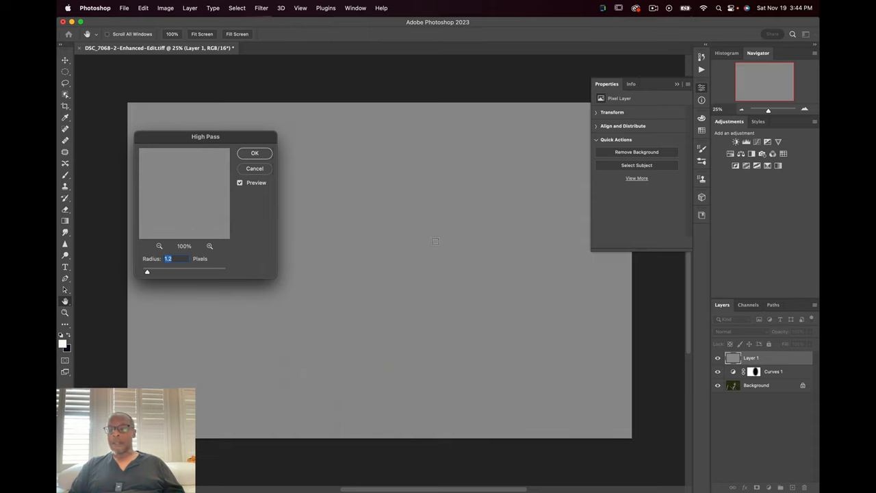
pyautogui.moveTo(267, 217)
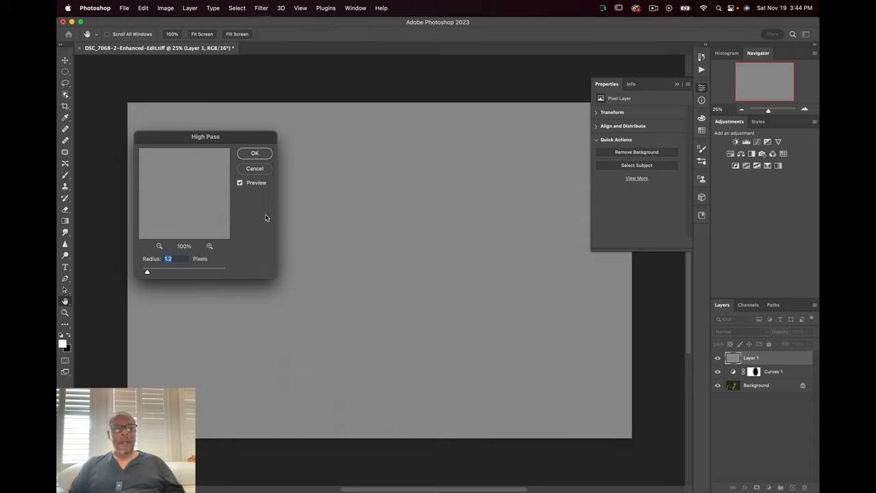
pyautogui.click(255, 152)
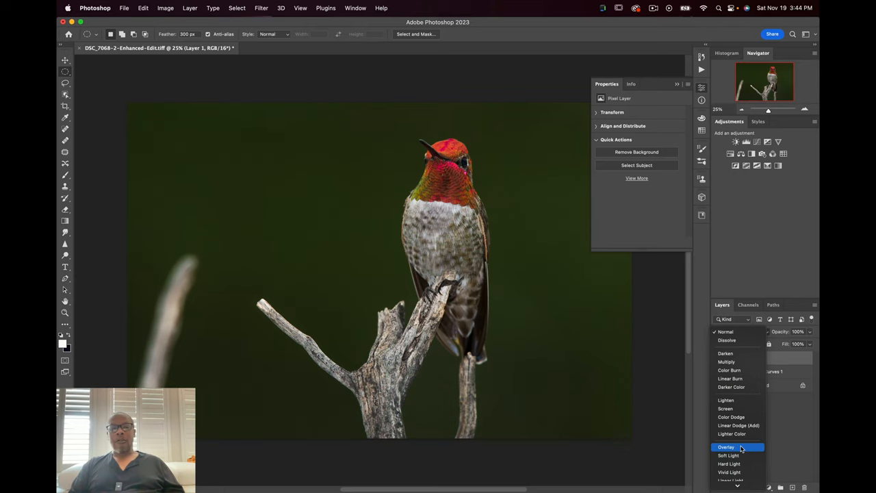
# - Set Layer 1's blend mode to Overlay and close the Properties panel
pyautogui.click(727, 447)
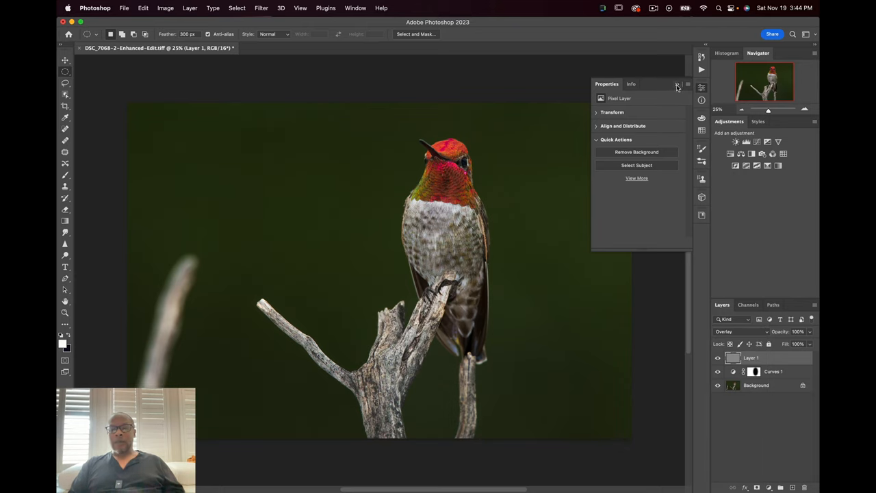
pyautogui.click(678, 83)
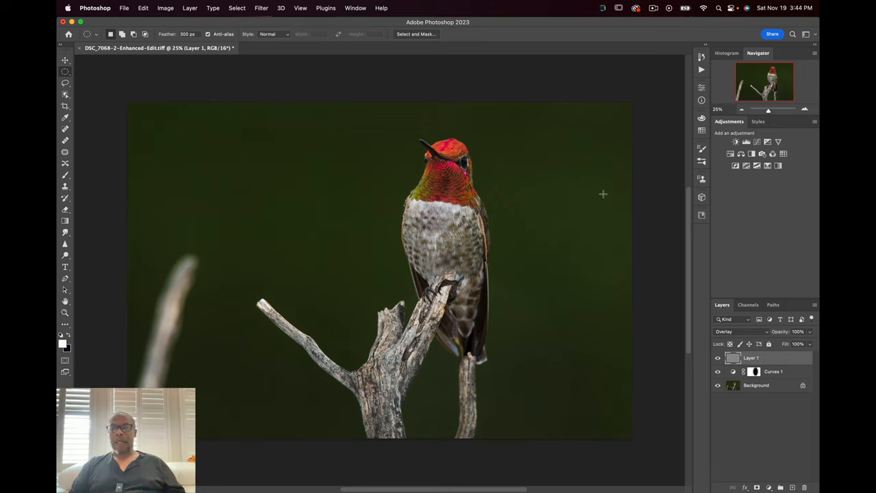
pyautogui.moveTo(651, 197)
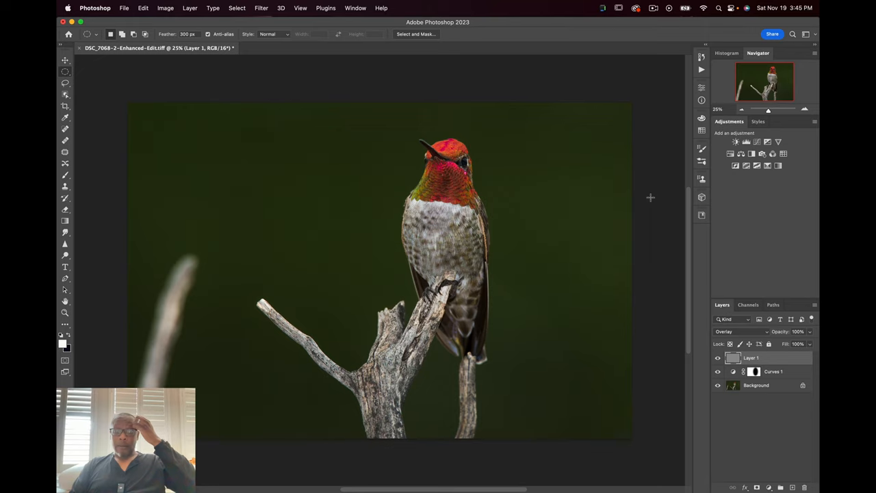
pyautogui.moveTo(671, 303)
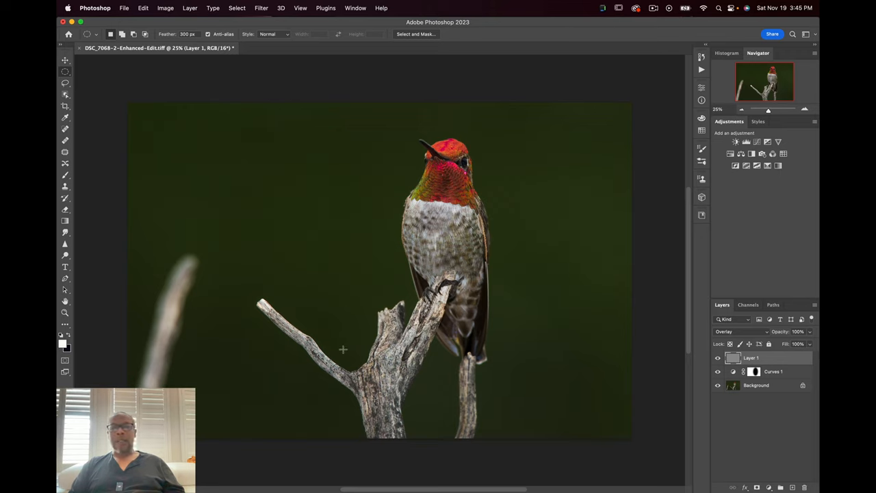
pyautogui.moveTo(668, 185)
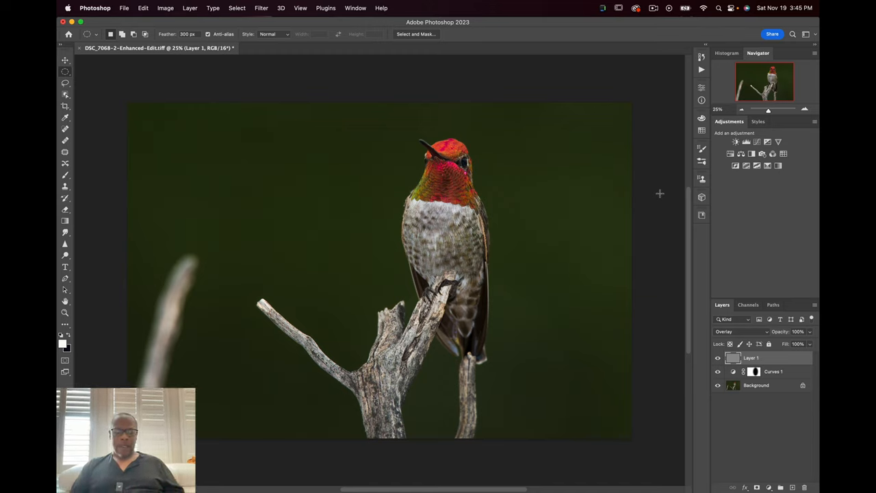
pyautogui.moveTo(650, 165)
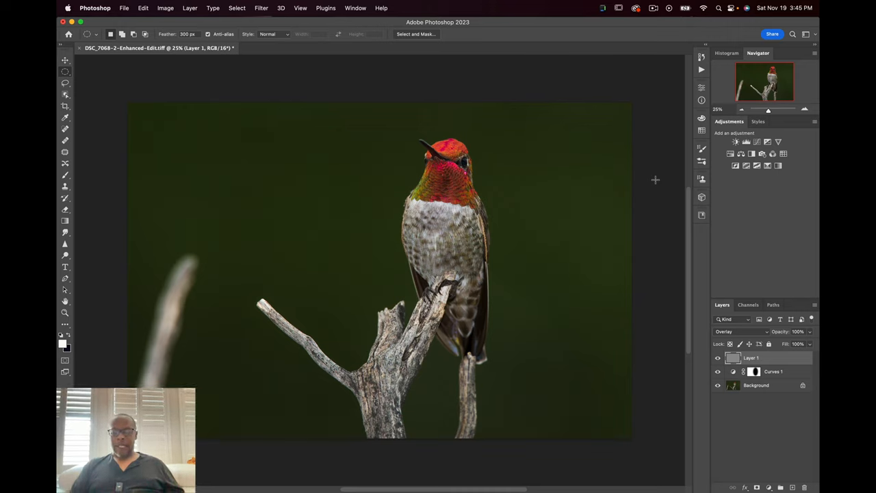
pyautogui.moveTo(574, 80)
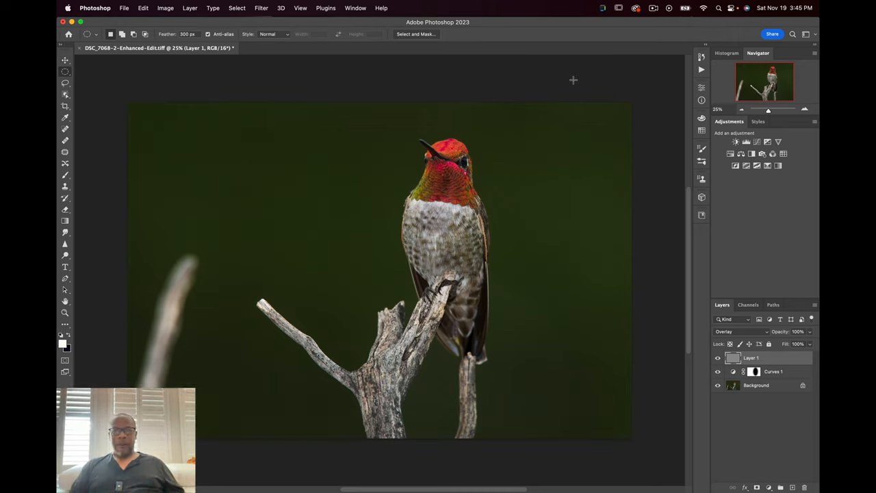
pyautogui.moveTo(449, 85)
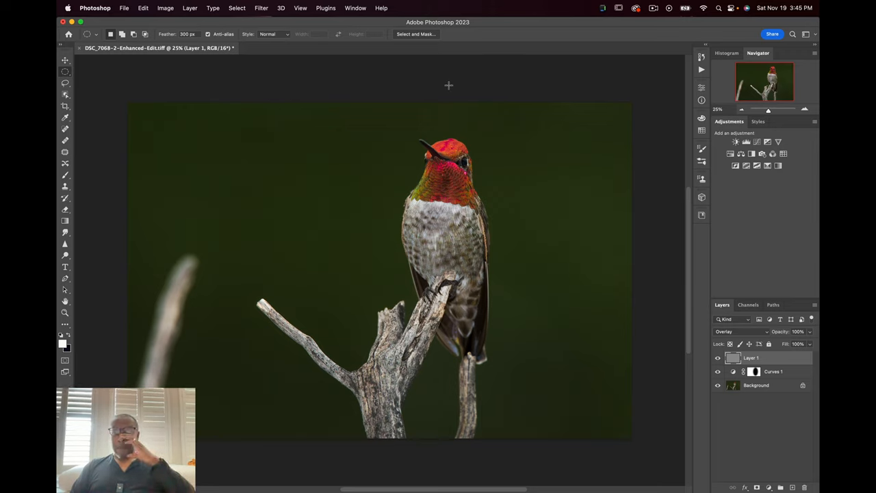